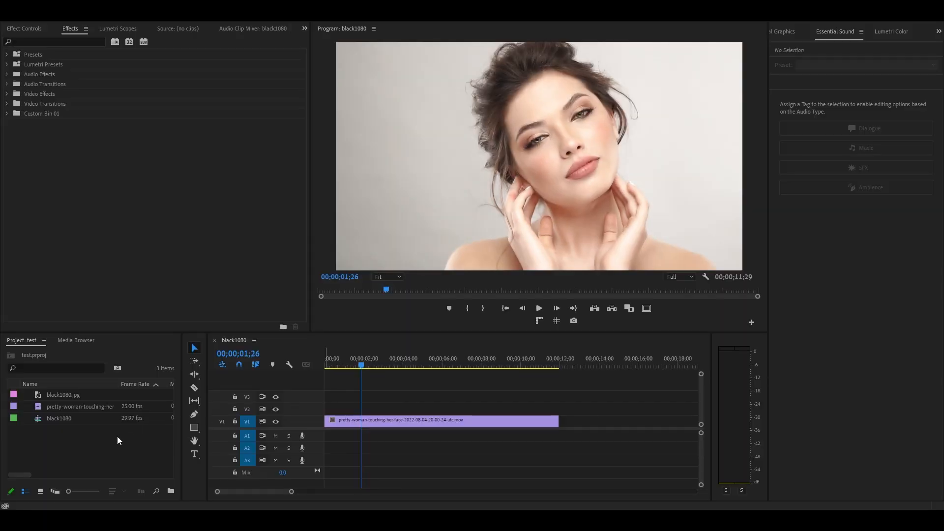
Step: Create a new adjustment layer and place it on V2 above the portrait clip
right_click(117, 440)
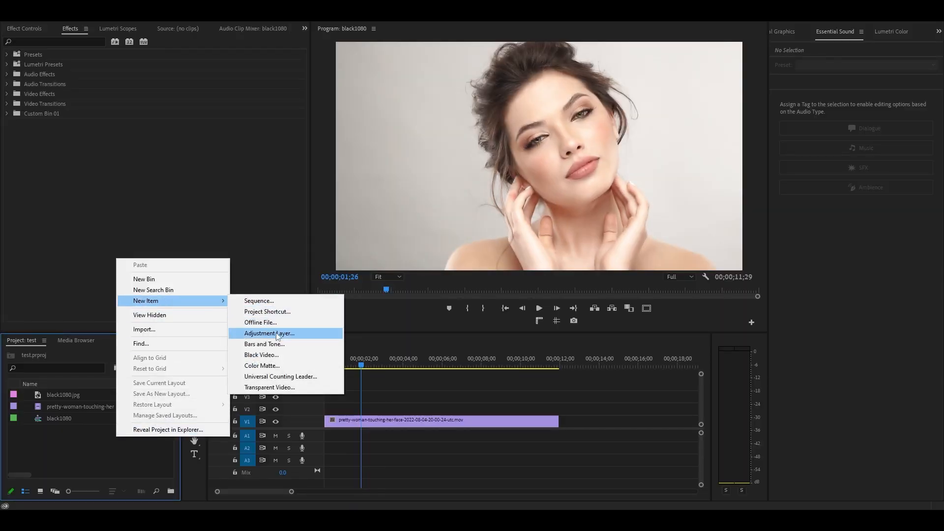
left_click(269, 333)
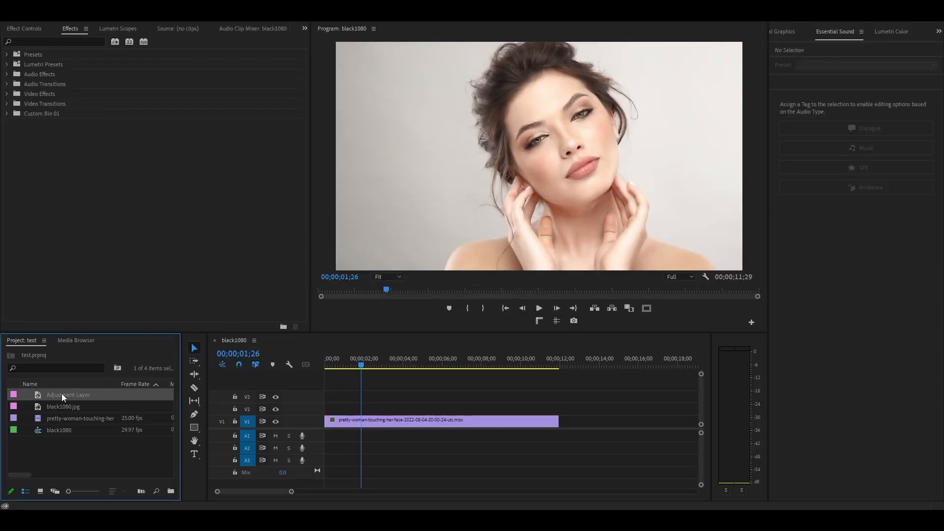
left_click_drag(68, 395, 373, 408)
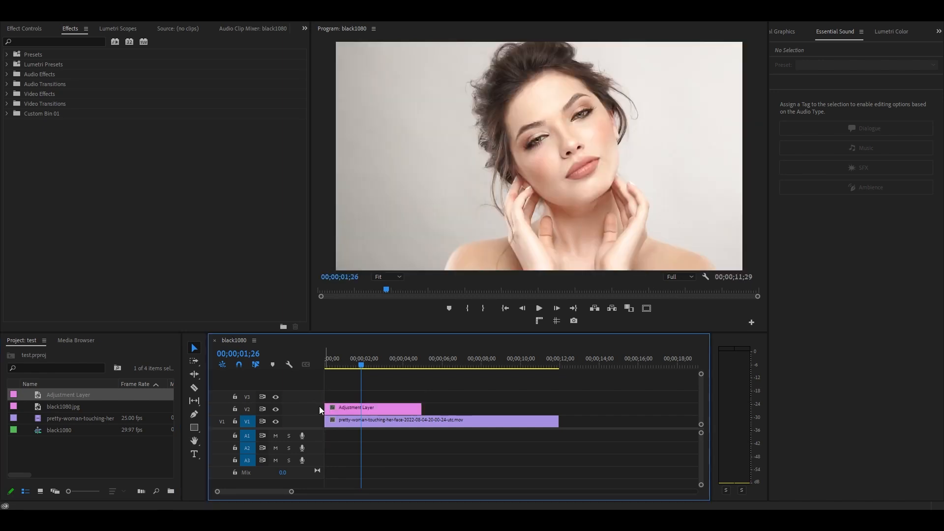
Step: Shorten the adjustment layer's duration and apply the Transform effect to it
right_click(373, 408)
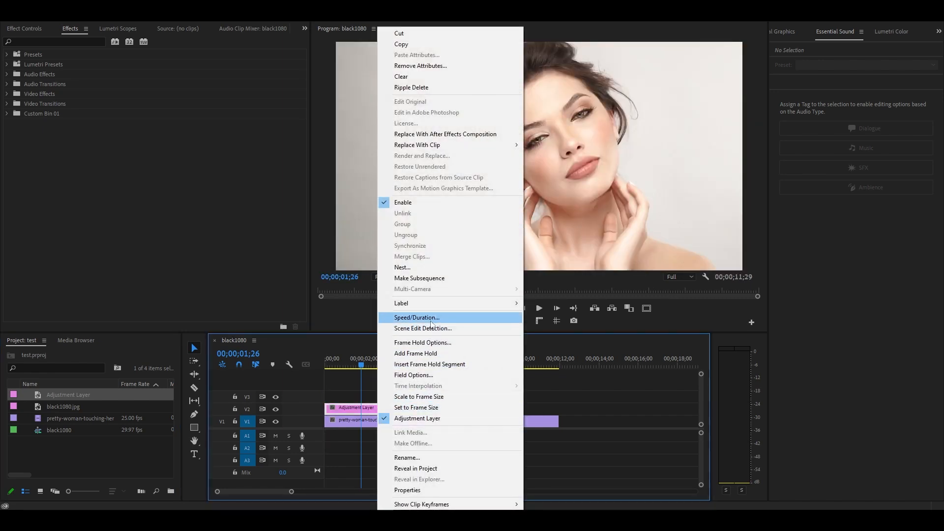
left_click(416, 317)
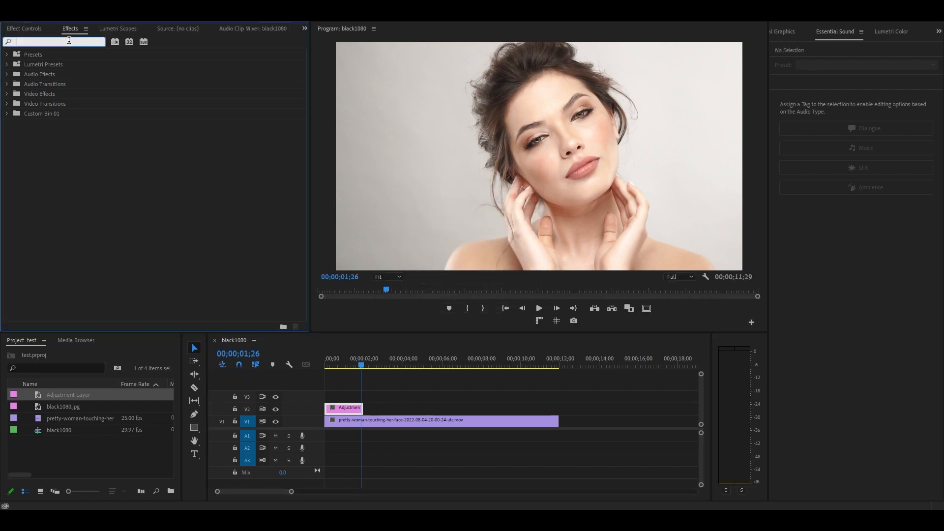
type("transfo")
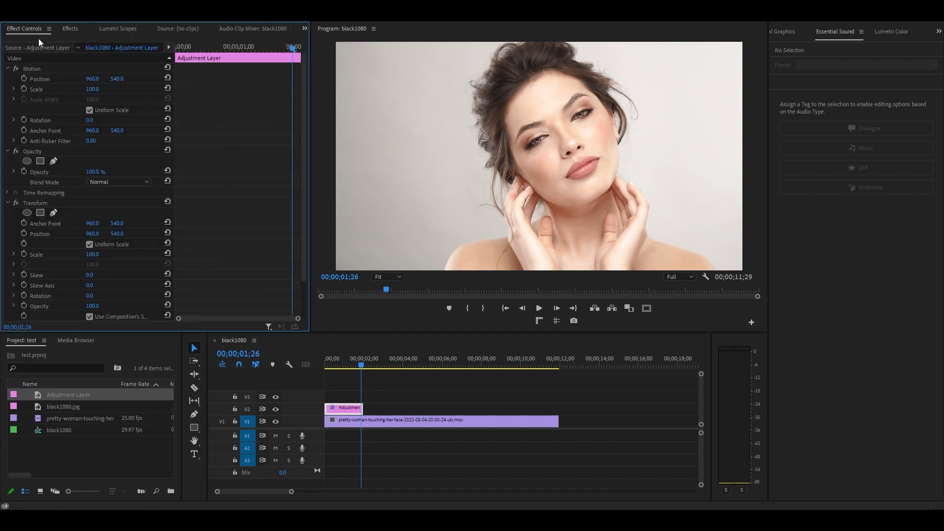
Step: Turn off Uniform Scale and set height 150, width 30, rotation 25°, Transform scale 130
left_click(89, 110)
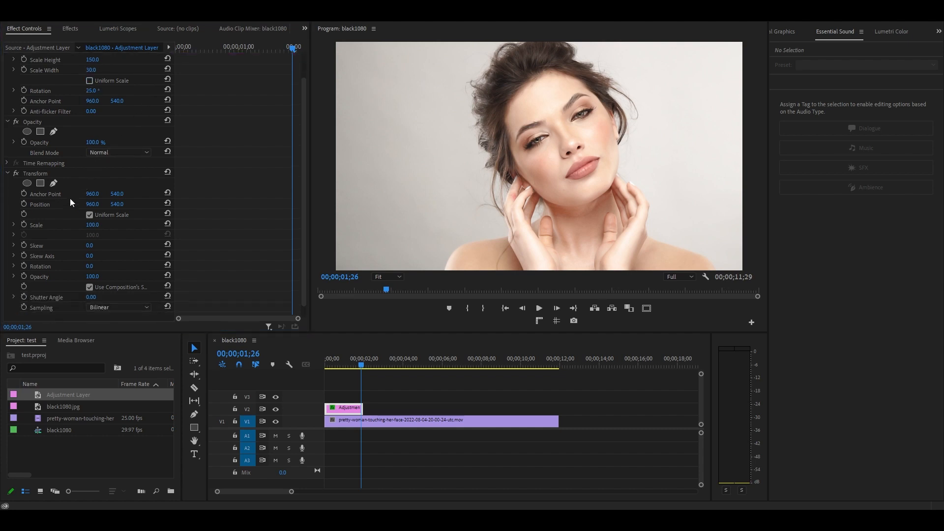
double_click(92, 225)
type("130")
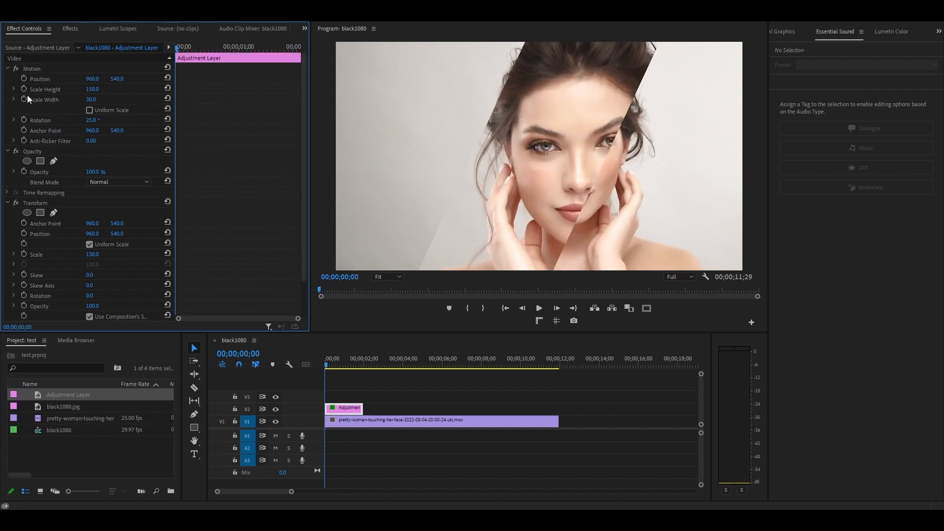
Step: Keyframe Position X from -580 at the start to 996 at 1:29
left_click(24, 79)
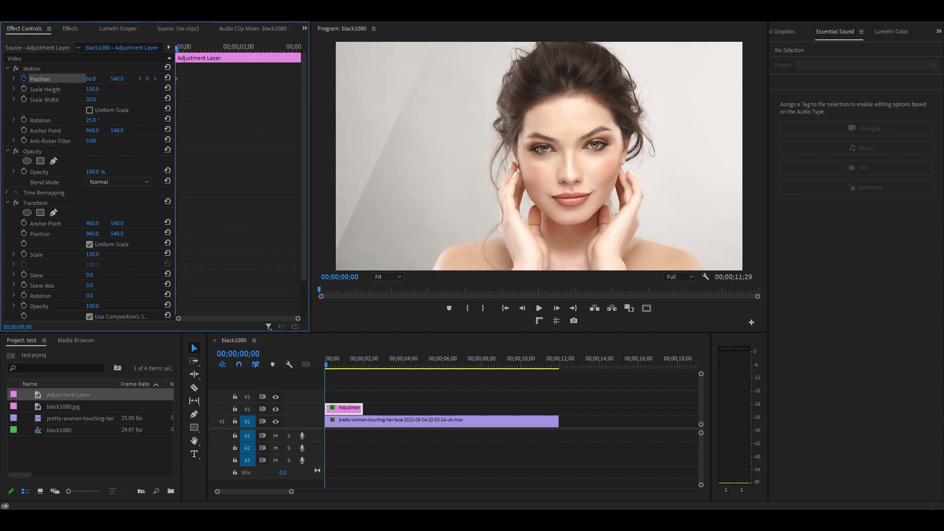
type("-580.0")
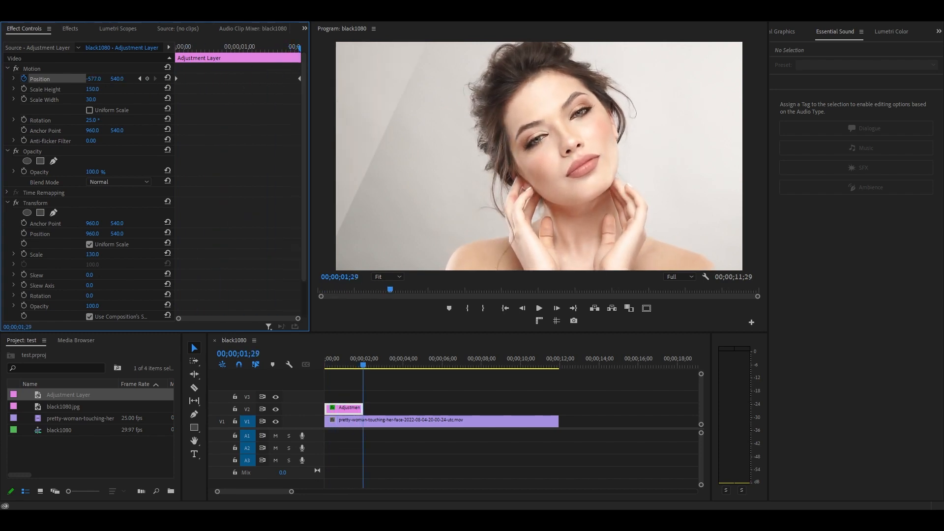
type("996.0")
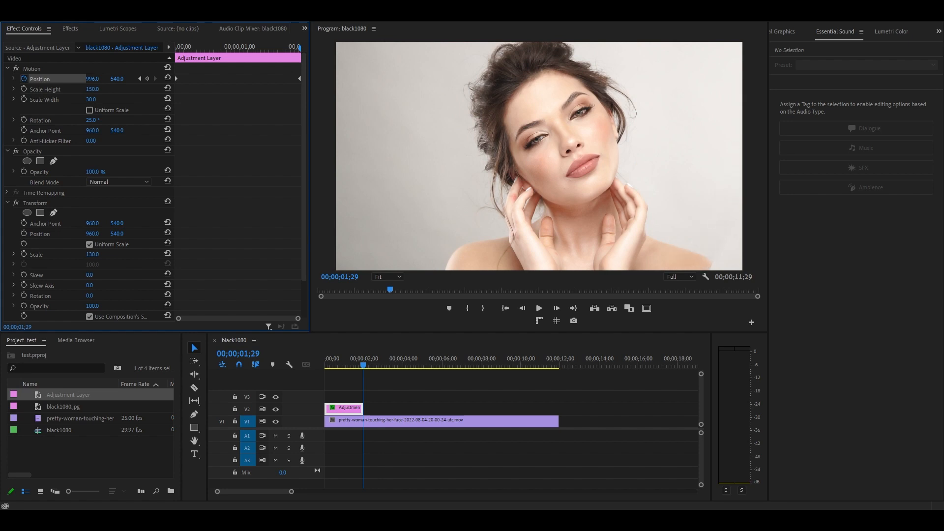